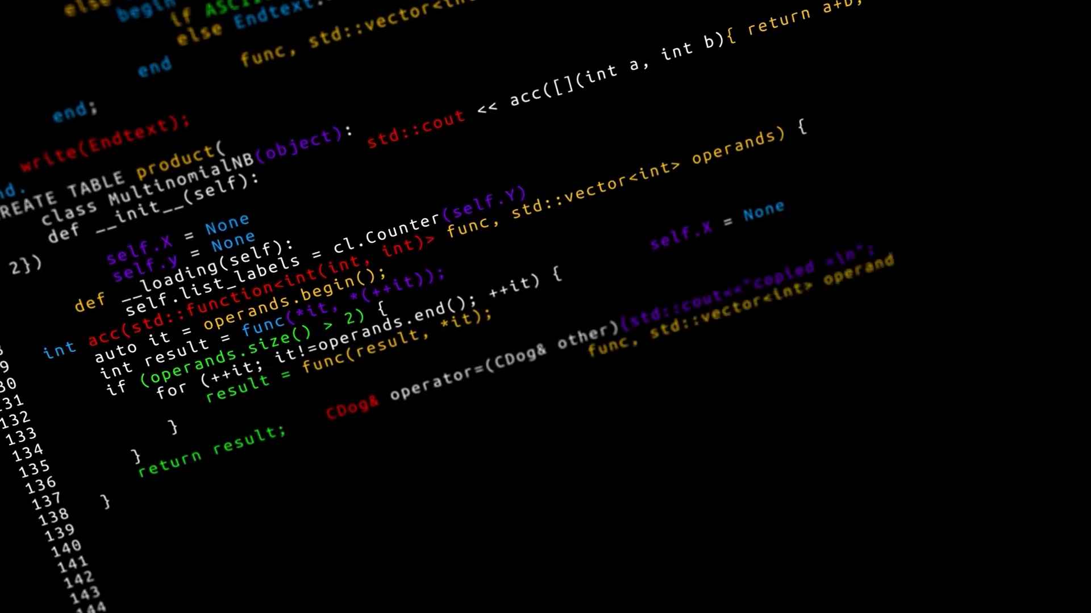
{"action": "scroll", "scroll_direction": "down", "scroll_amount": 3}
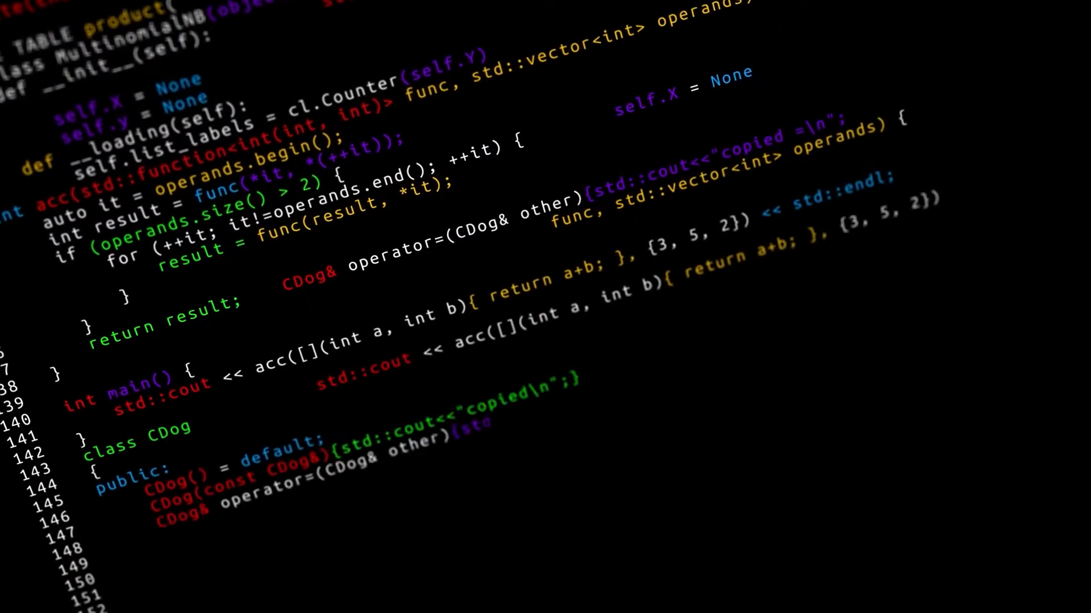
{"action": "scroll", "scroll_direction": "down", "scroll_amount": 3}
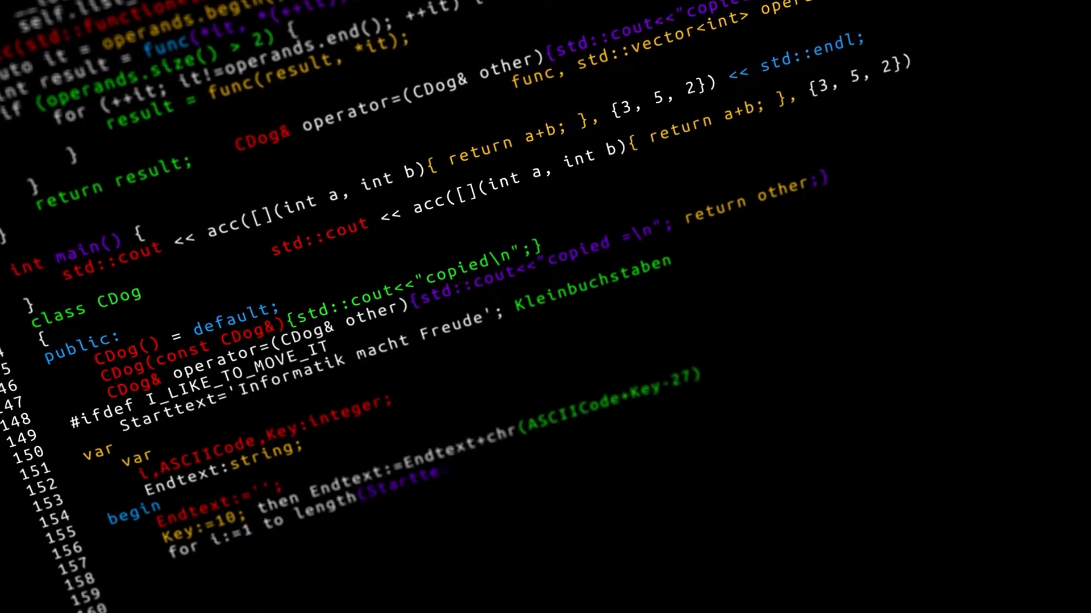
{"action": "scroll", "scroll_direction": "down", "scroll_amount": 3}
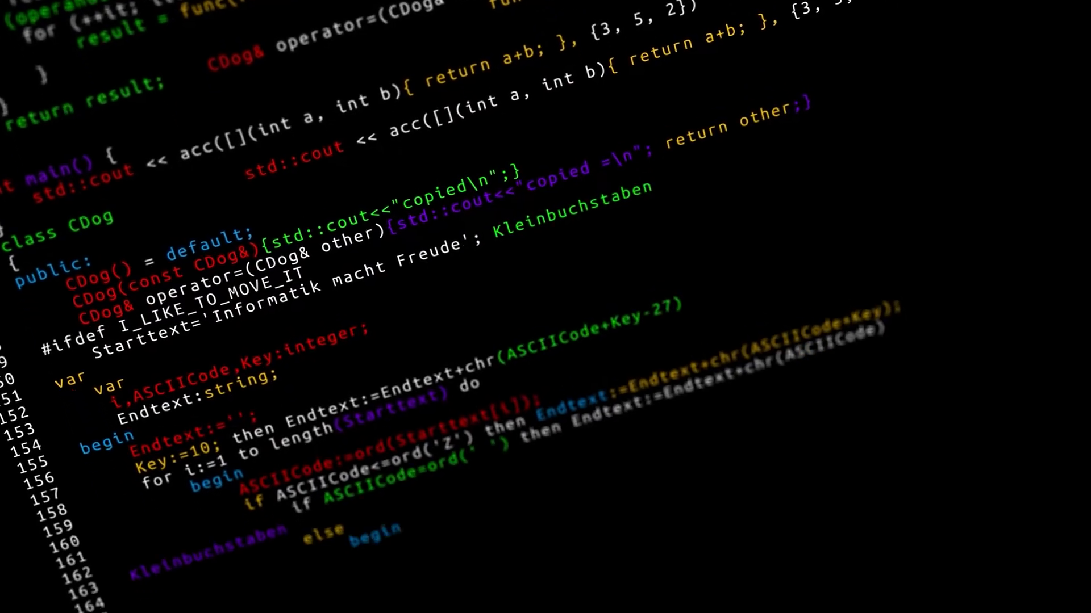